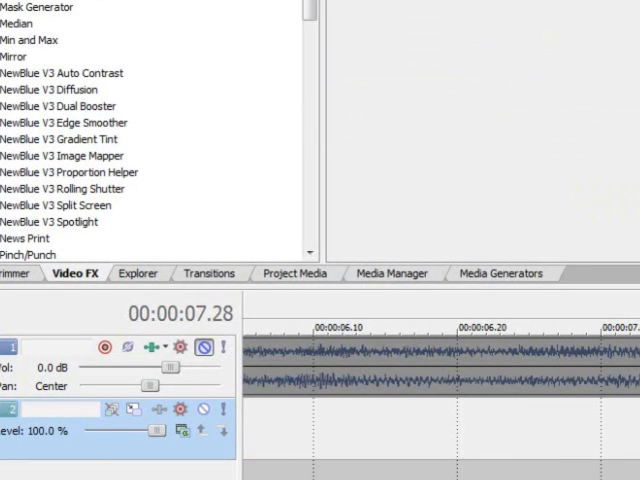
Show the Media Generators collection with its texture presets
left_click(276, 460)
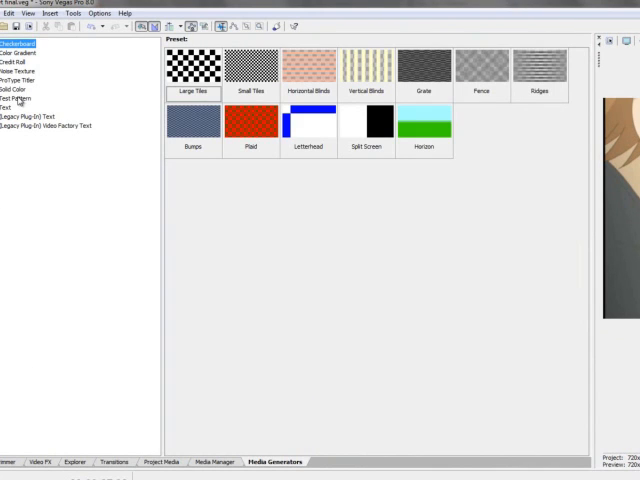
Switch the generator list to the Test Pattern presets
left_click(16, 96)
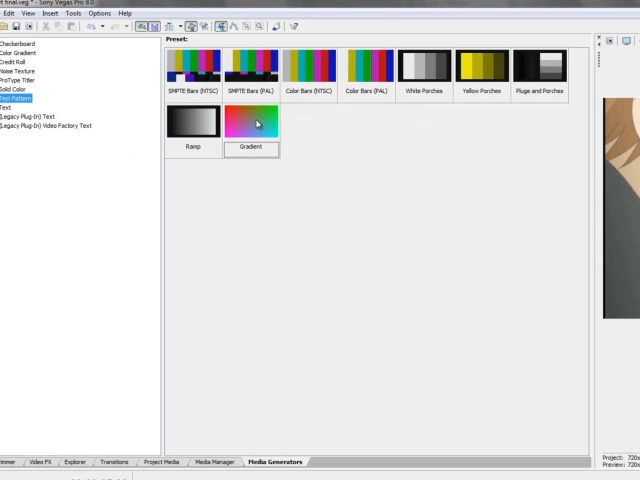
mouse_move(250, 136)
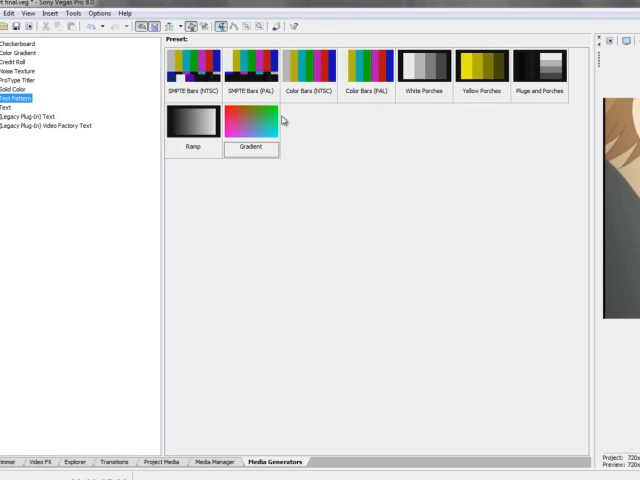
mouse_move(238, 136)
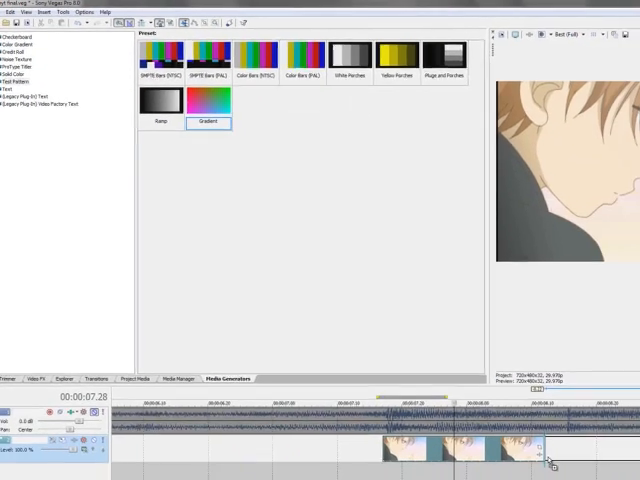
Add the Gradient test pattern to the timeline on a track above the anime clip
double_click(208, 104)
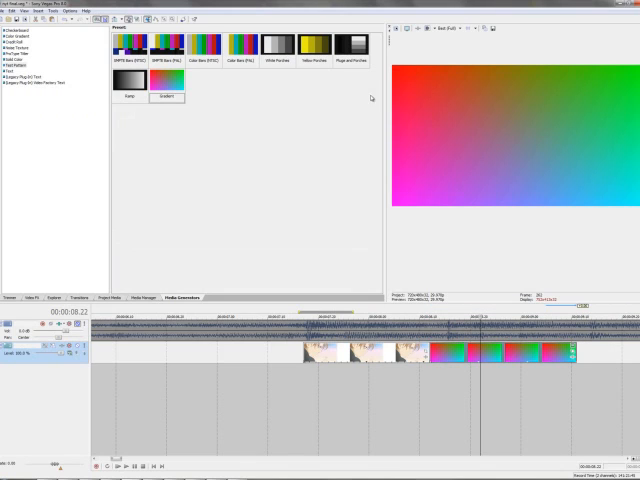
mouse_move(372, 376)
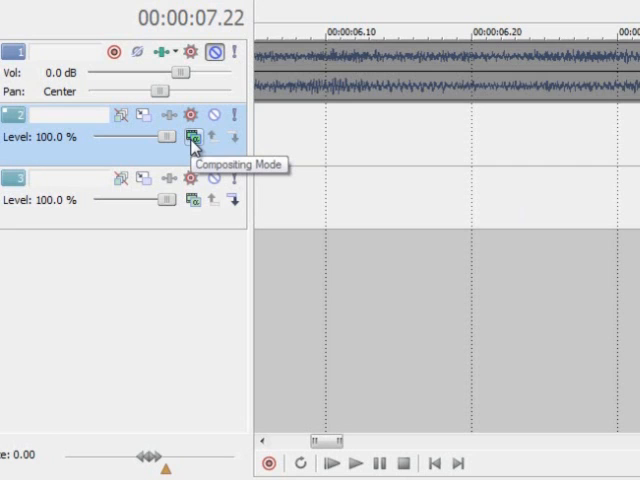
Bring up the upper track's compositing modes (Add, Multiply, Screen, Overlay) for blending
left_click(188, 136)
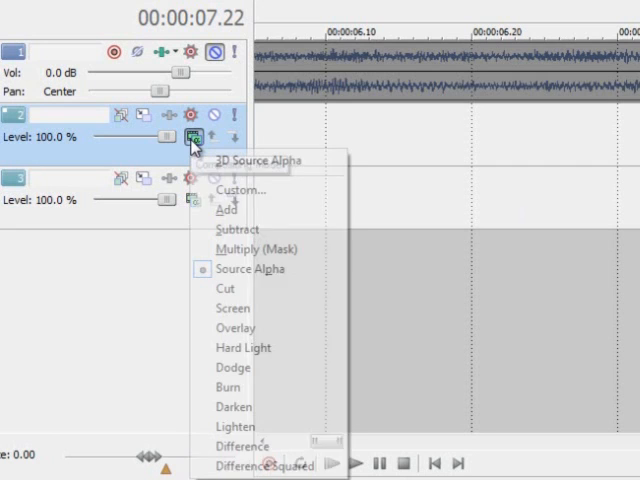
mouse_move(236, 328)
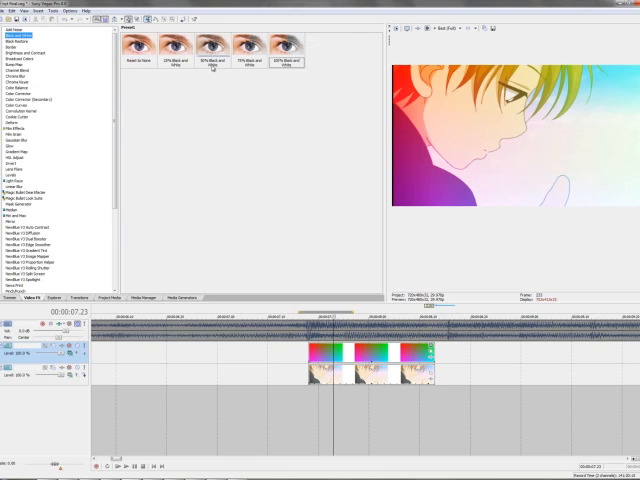
Apply Color Corrector (Secondary) to the gradient with hue rotated to 173.7
left_click(242, 48)
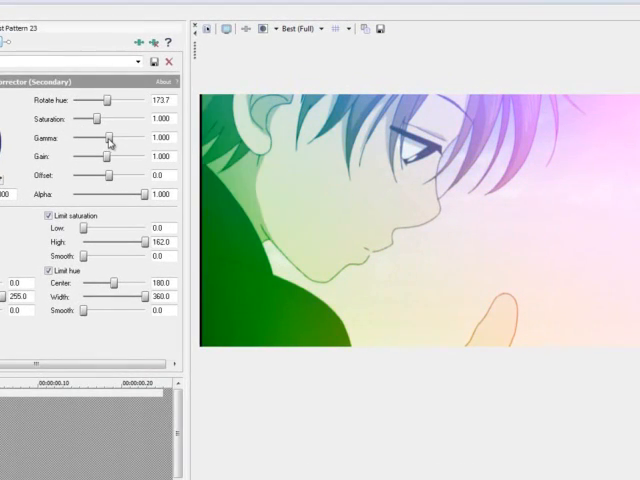
Nudge a slider in the gradient's secondary colour corrector for a softer rainbow tint
left_click_drag(96, 100, 90, 100)
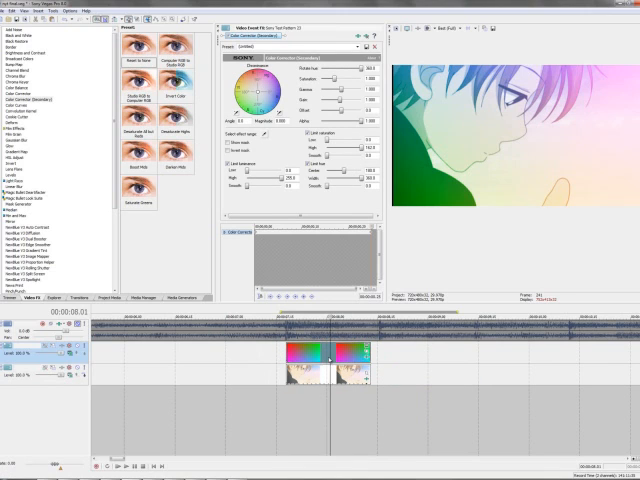
Show the Solid Color generator presets (black, white, red, green) in Media Generators
left_click(162, 298)
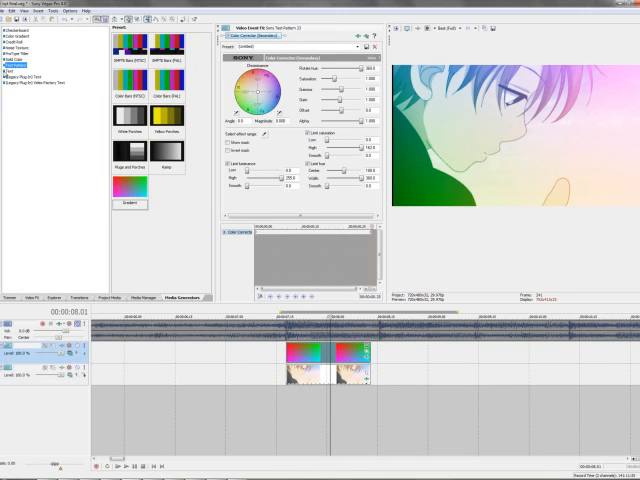
left_click(30, 58)
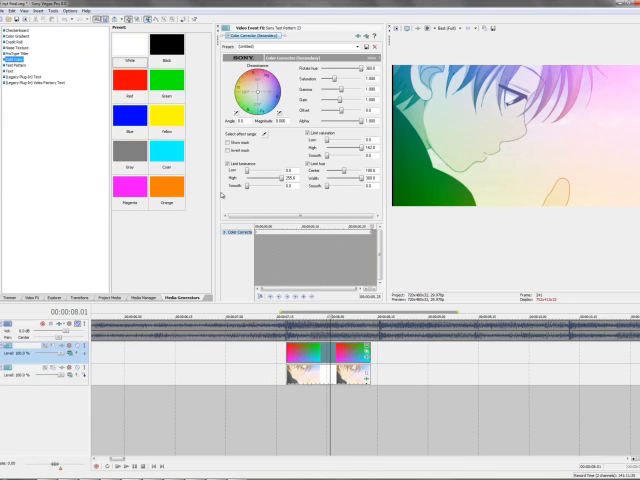